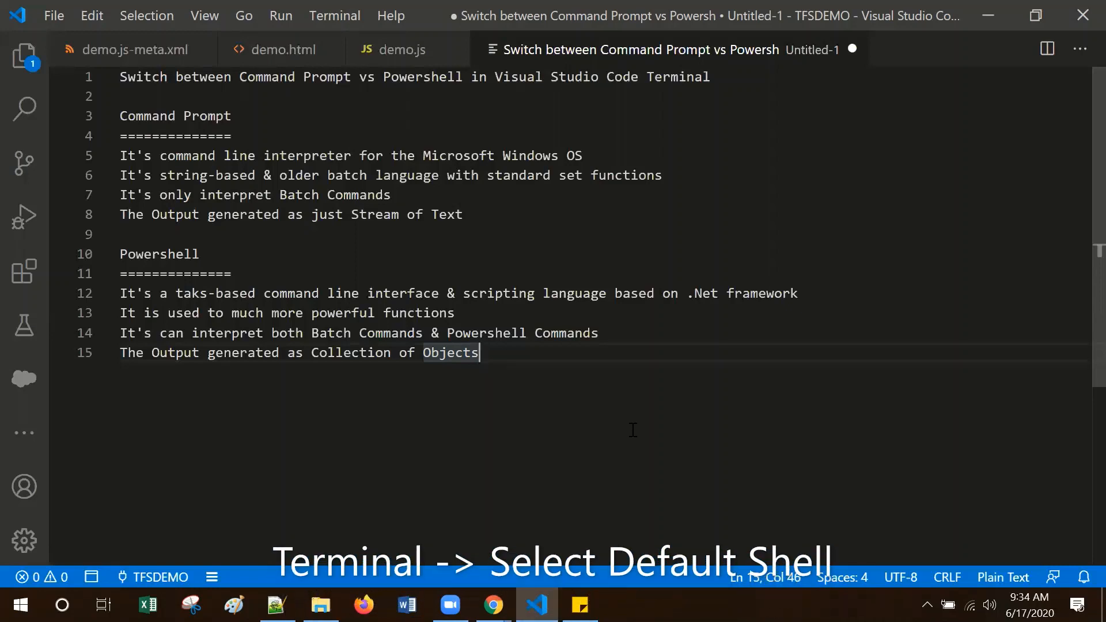
mouse_move(648, 433)
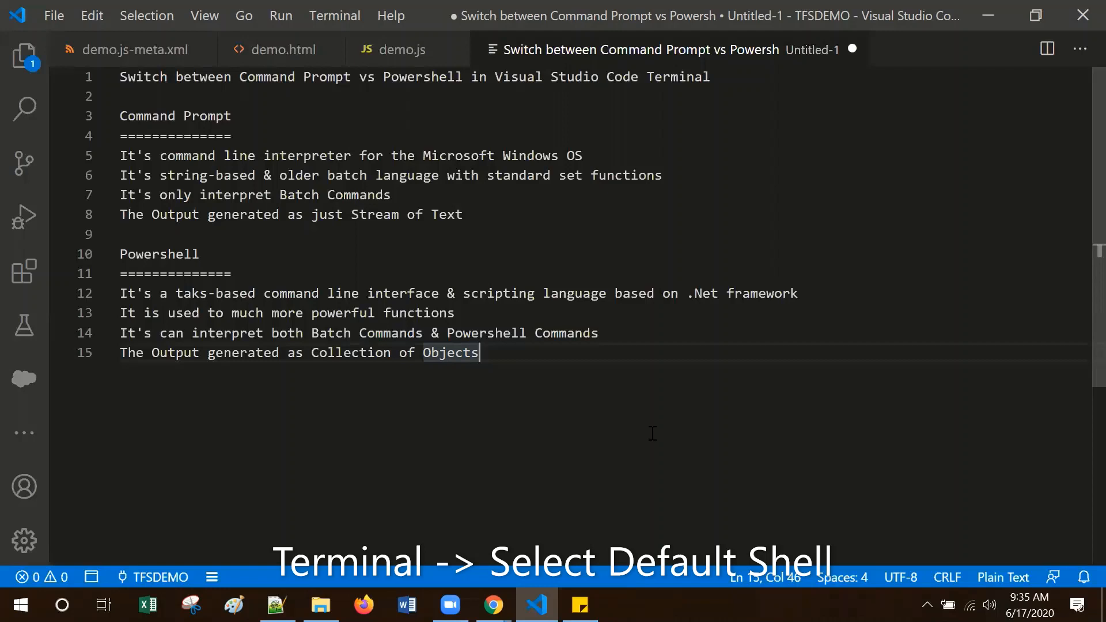
mouse_move(334, 15)
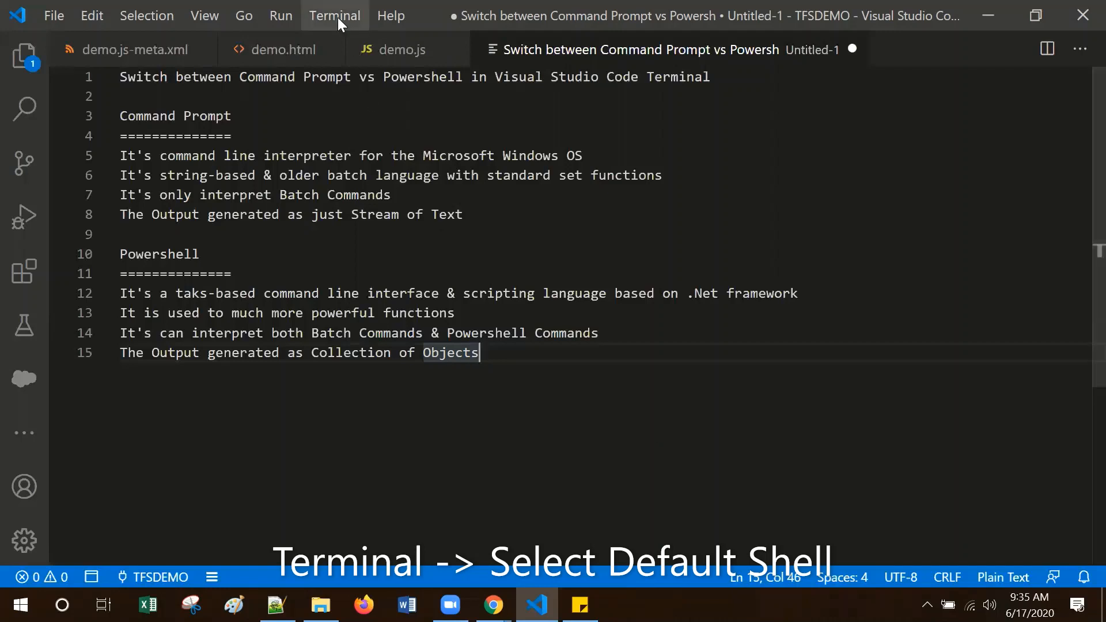
- Start a new empty PowerShell session from the Terminal menu beneath the notes
click(335, 16)
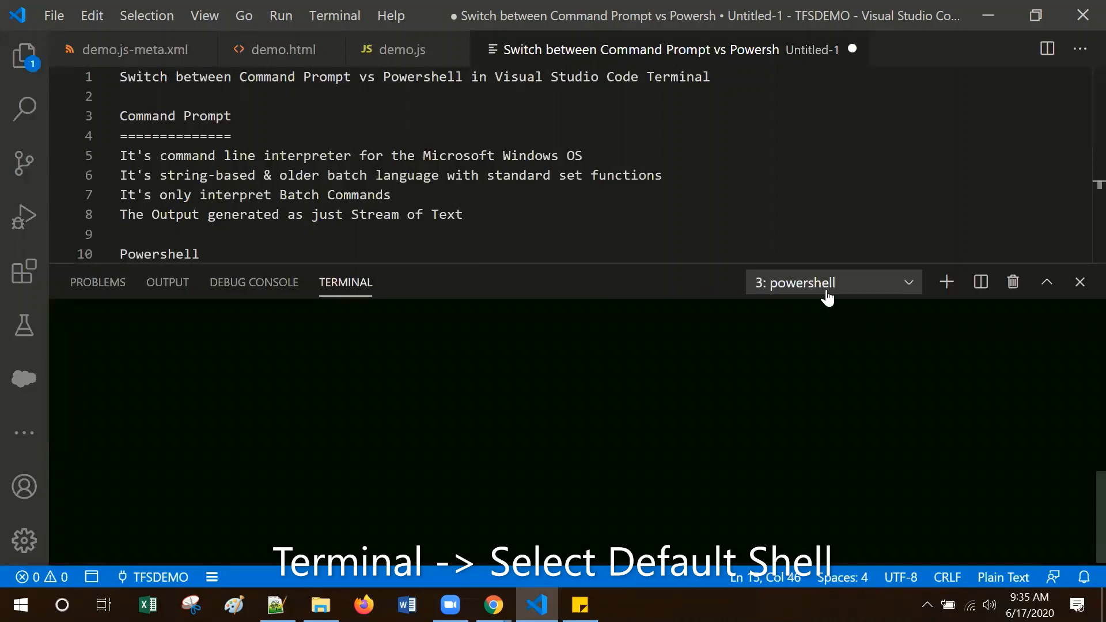
mouse_move(819, 289)
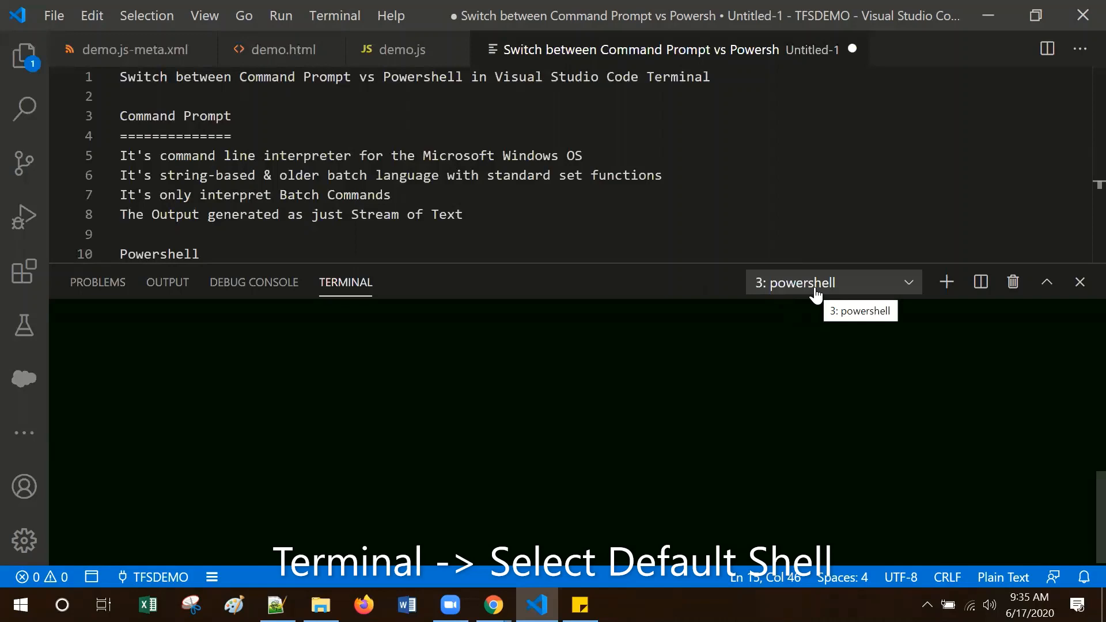
mouse_move(911, 285)
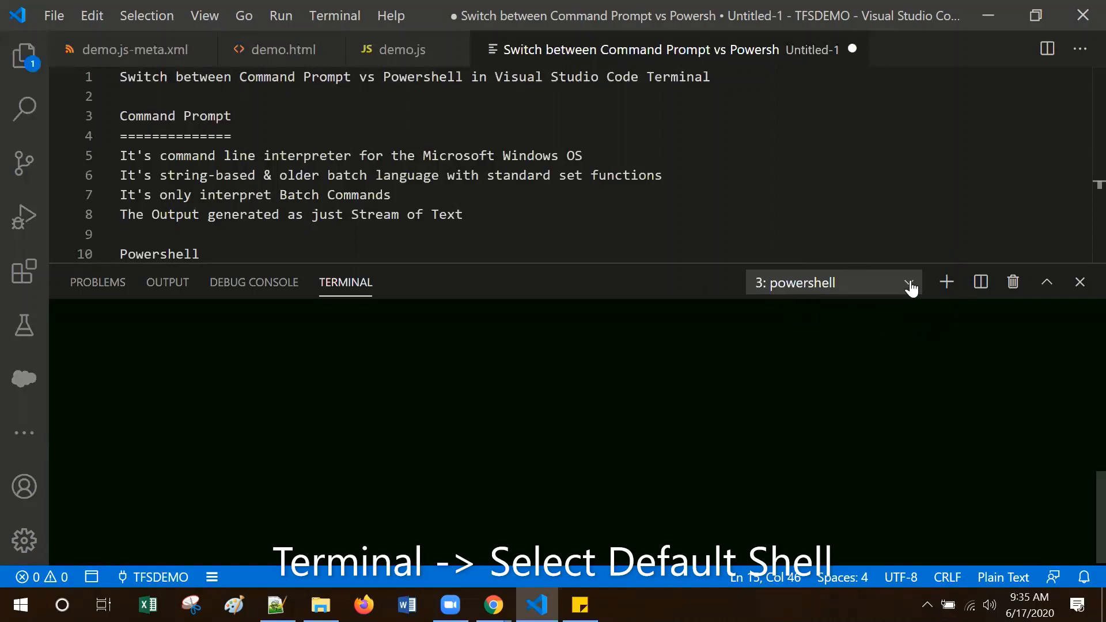
click(910, 282)
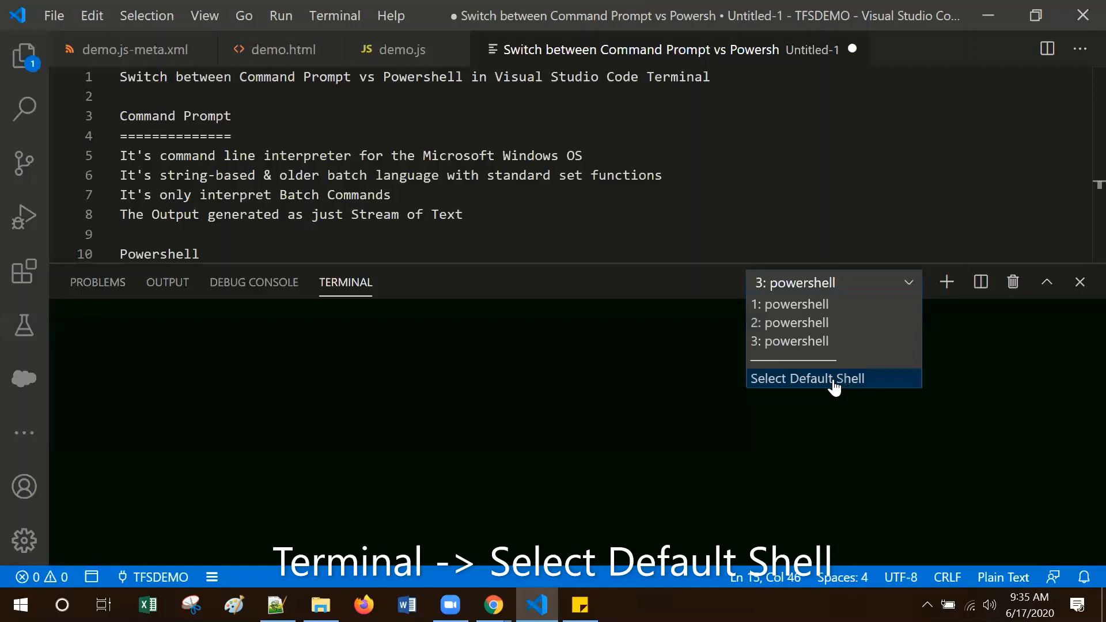
click(808, 378)
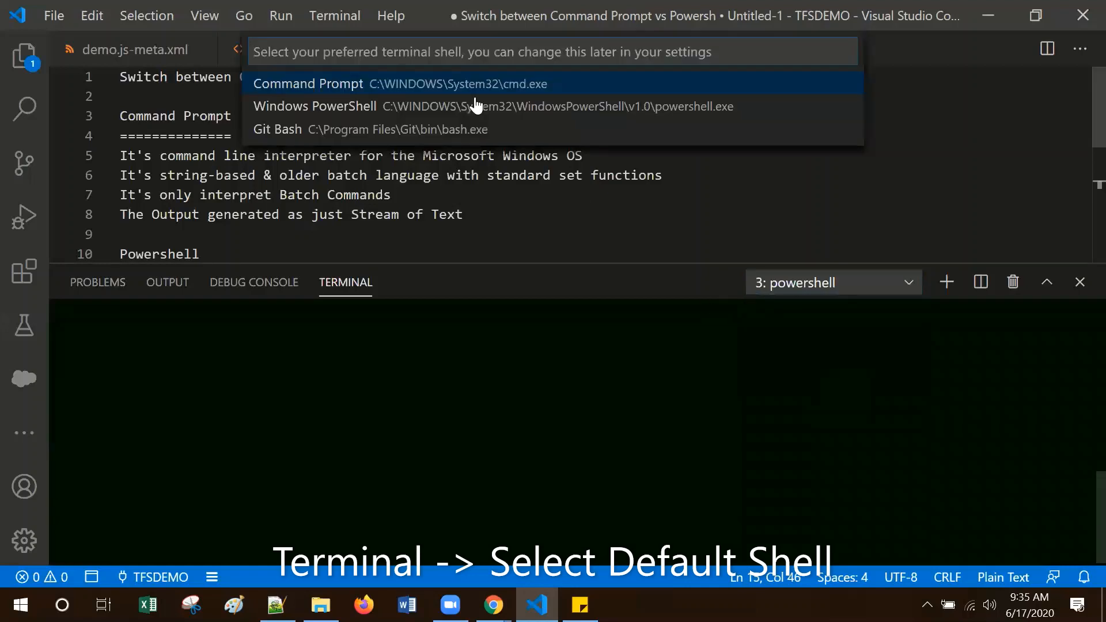
mouse_move(420, 91)
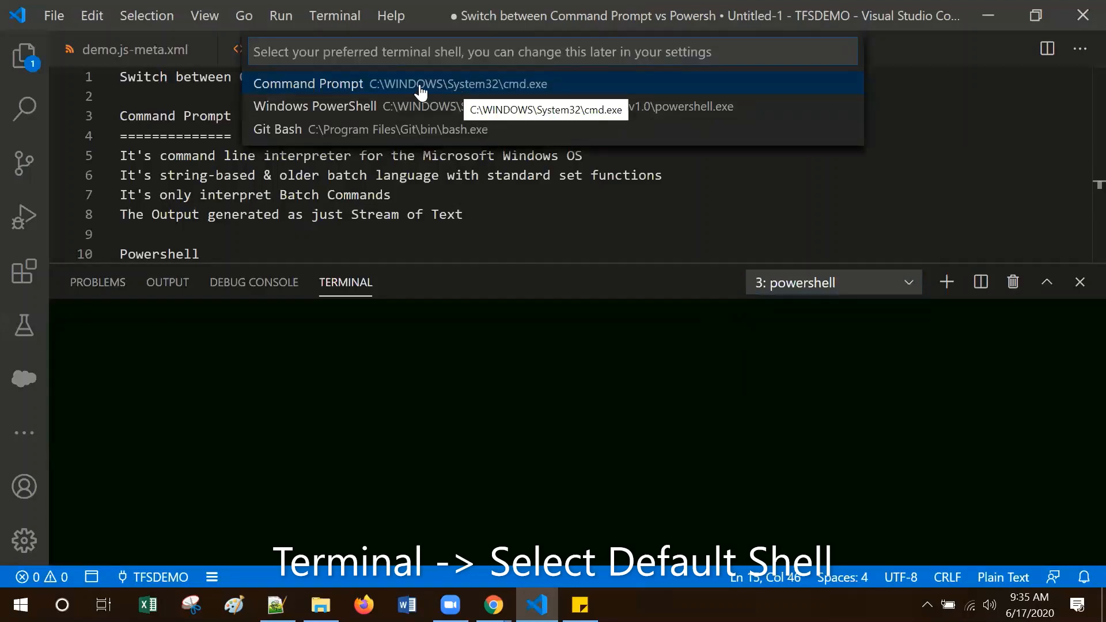
mouse_move(286, 136)
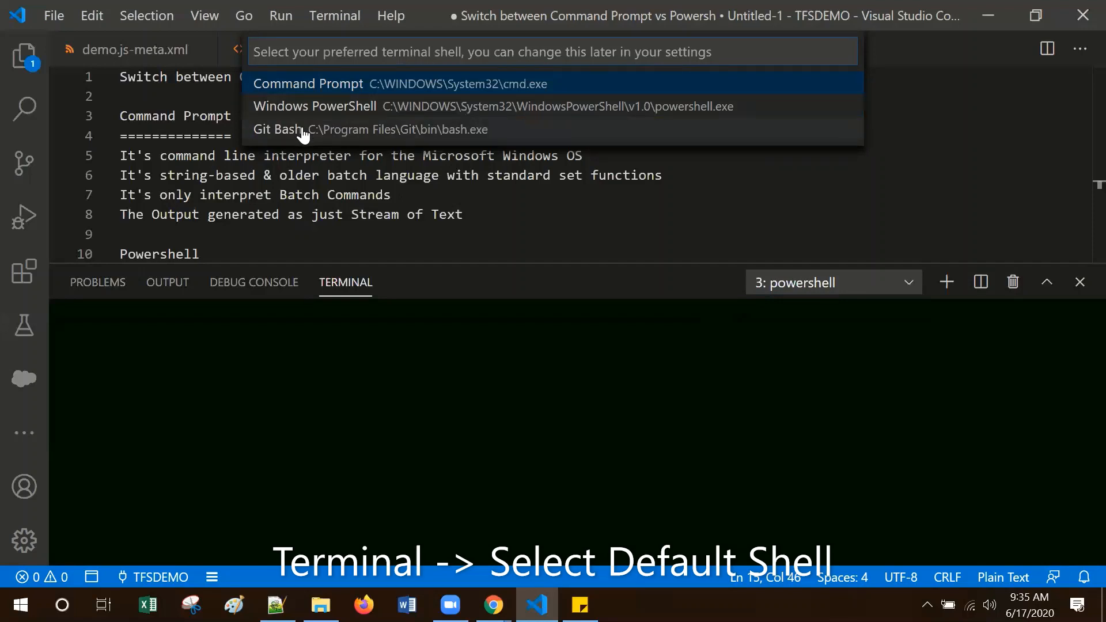
mouse_move(328, 126)
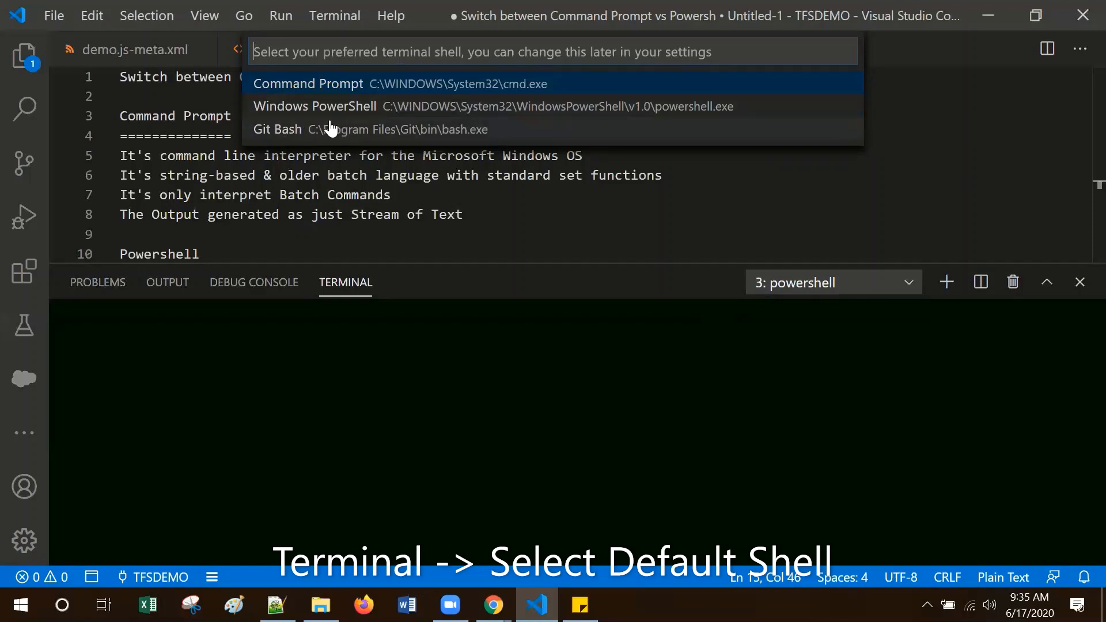
mouse_move(332, 129)
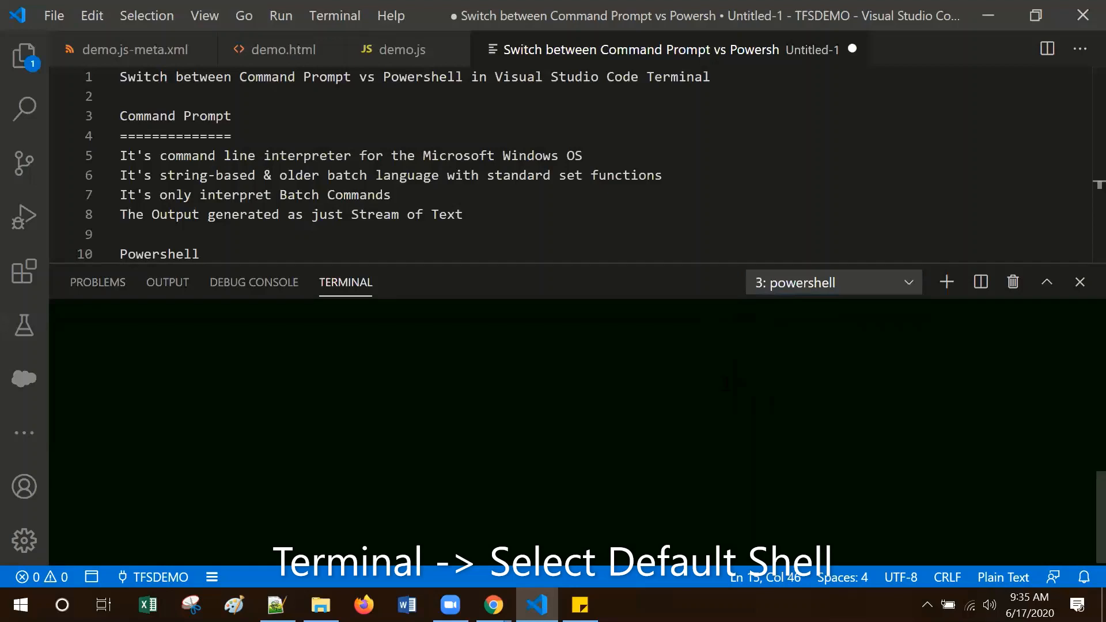
- Run dir in PowerShell and scroll through the TFSDEMO workspace listing
text(d)
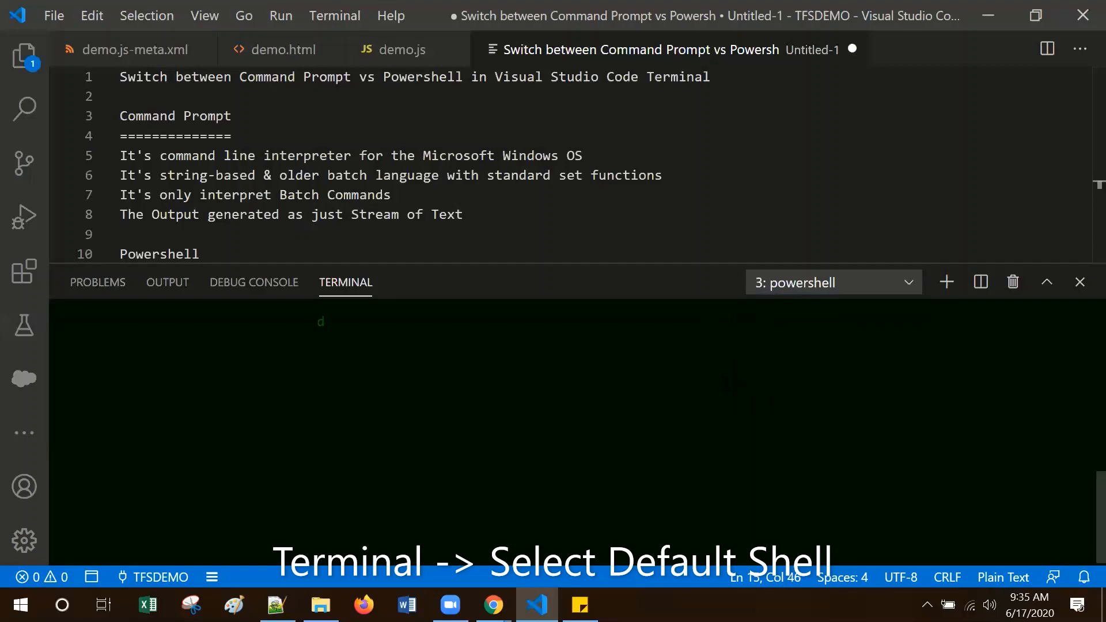
key(Return)
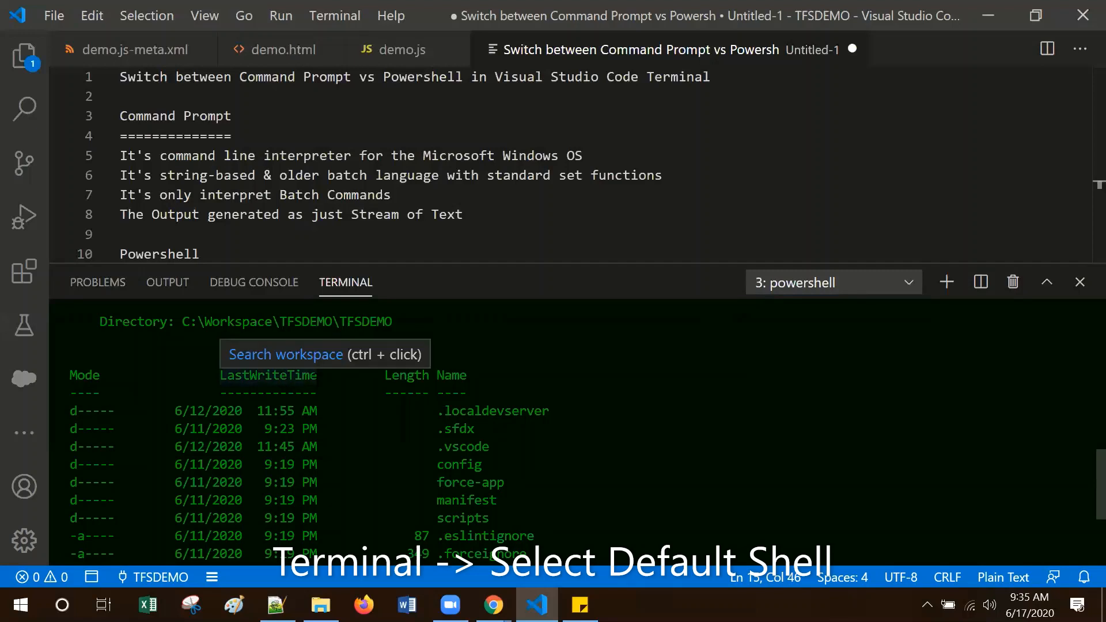
scroll(down, 3)
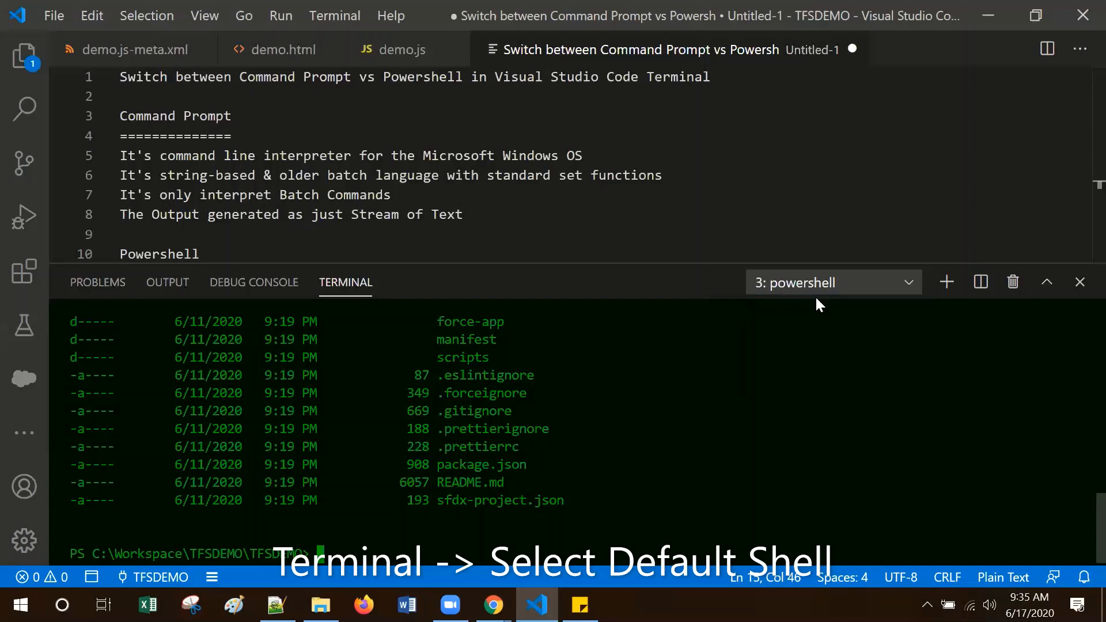
- Reopen the terminal session list and bring up the default shell choice
click(909, 283)
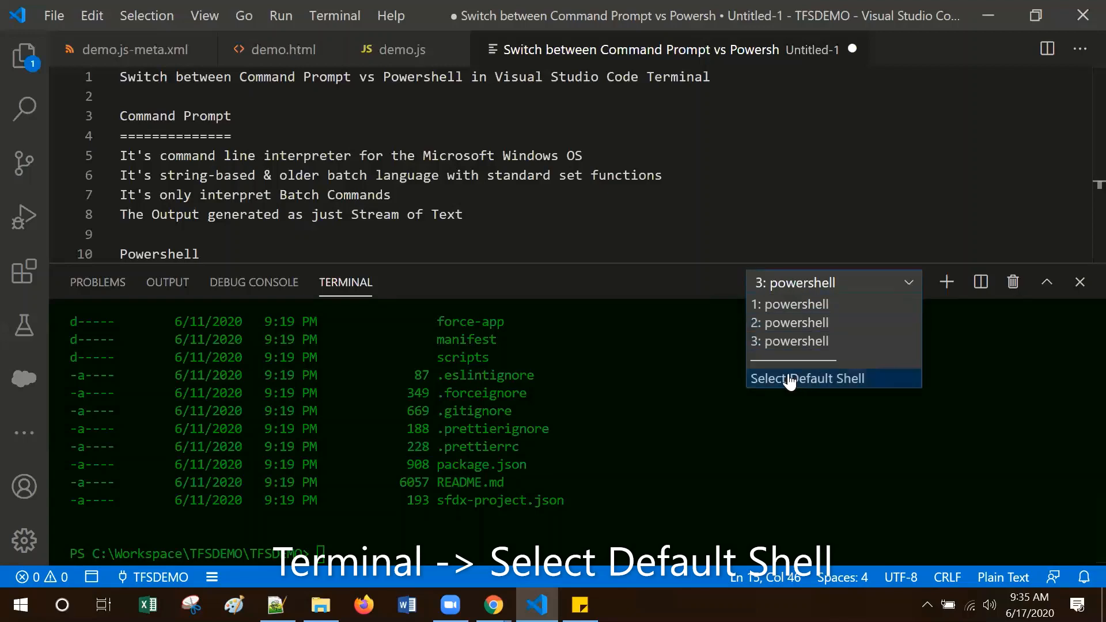
mouse_move(838, 387)
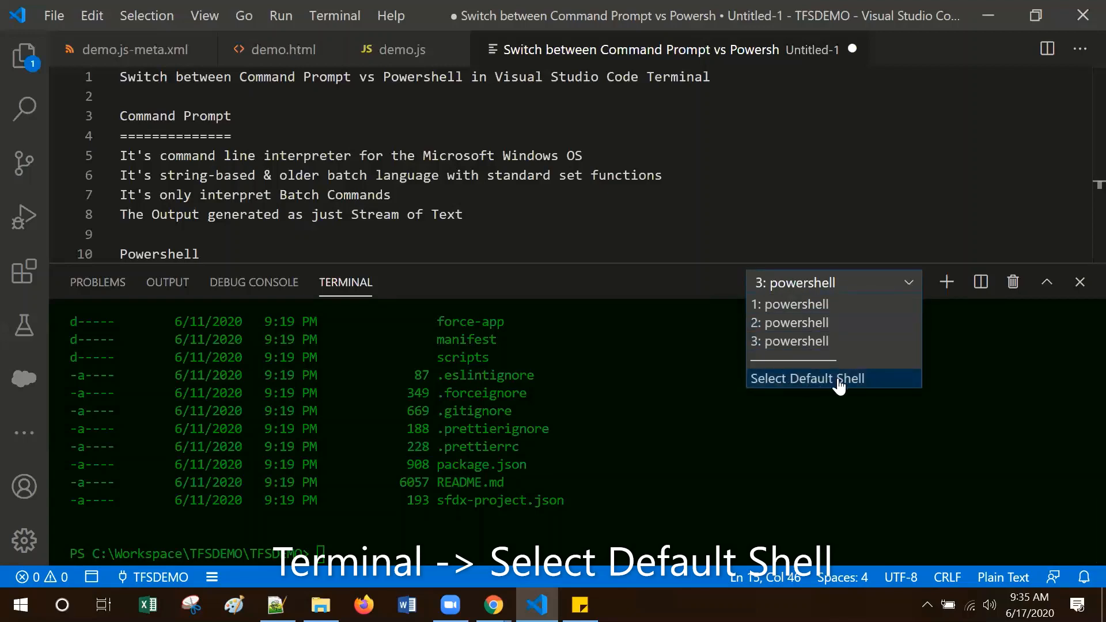
click(808, 378)
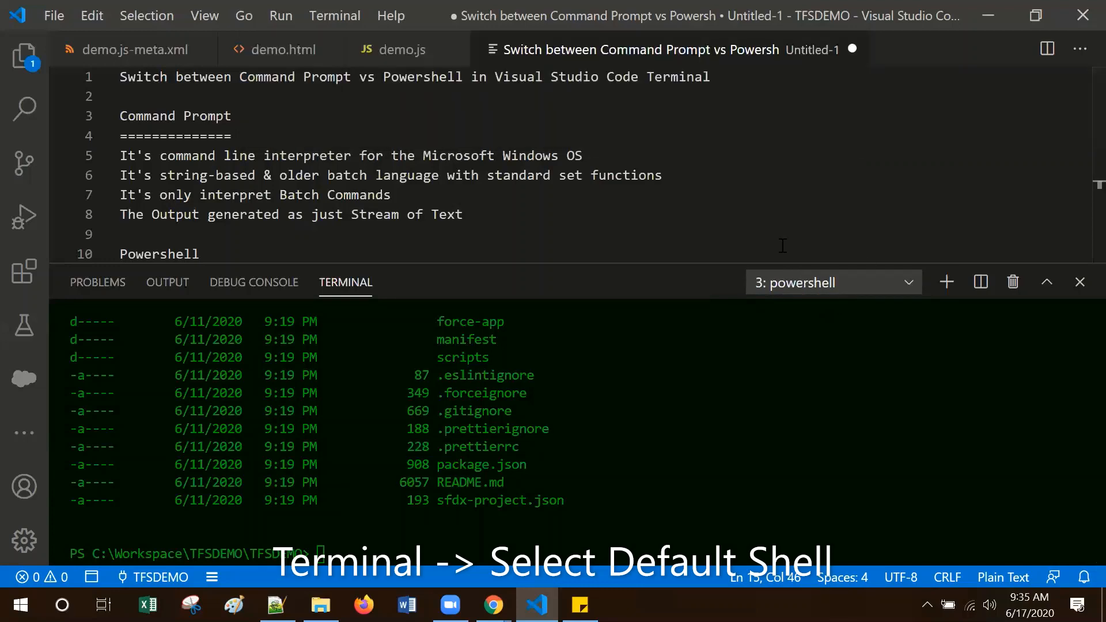
mouse_move(711, 195)
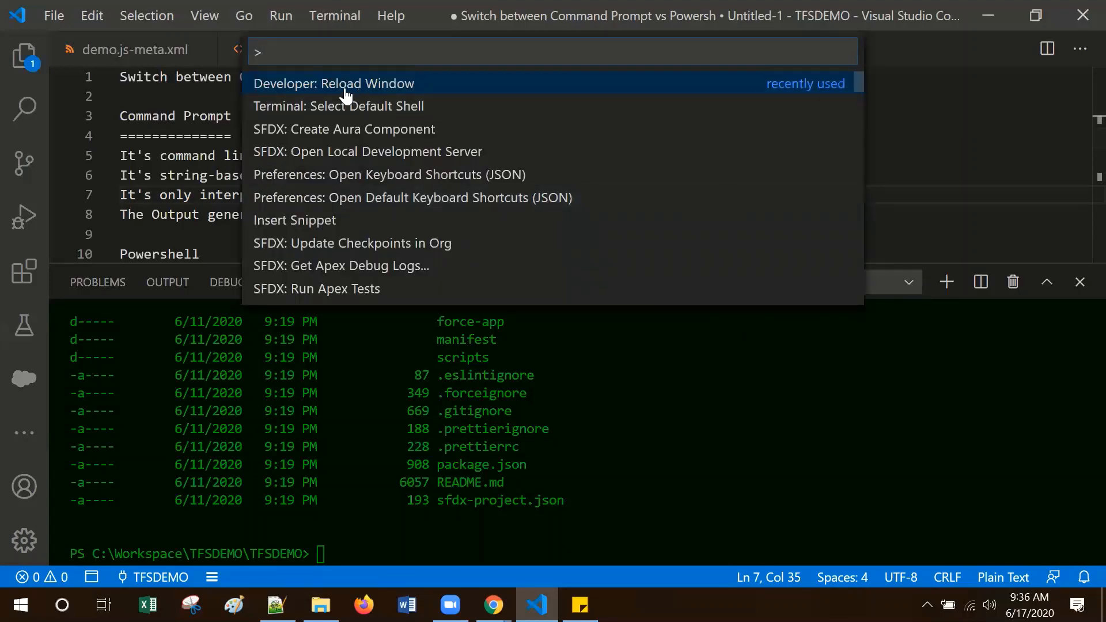
- Reload the window so the terminal restarts as Command Prompt in TFSDEMO
click(333, 83)
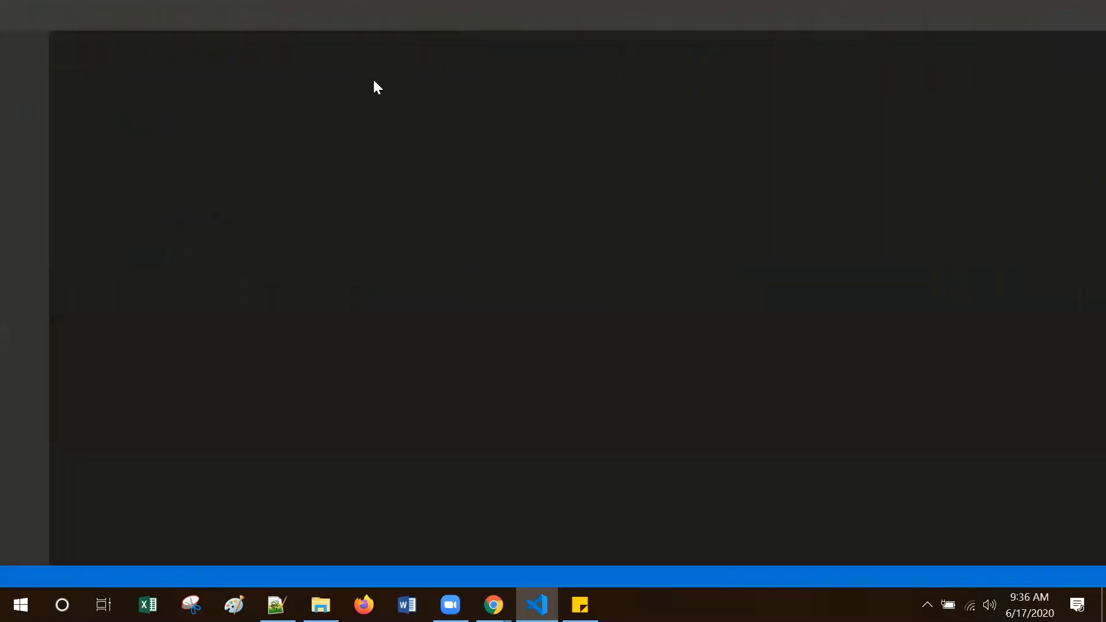
click(536, 604)
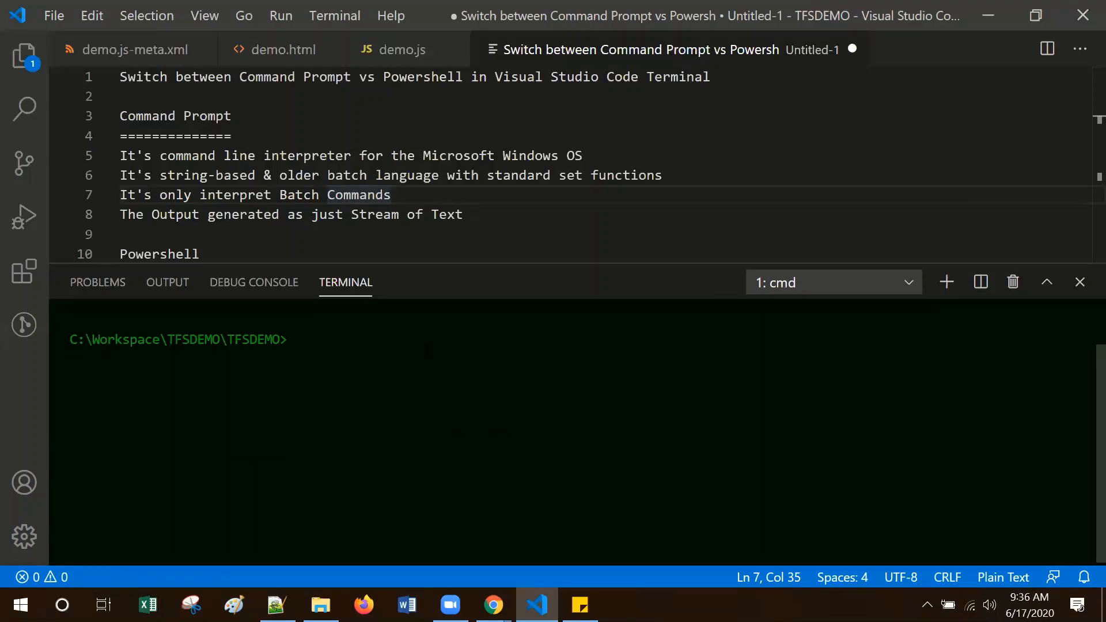
- Run dir in the Command Prompt terminal, then bring up the Command Palette from the notes
text(dir)
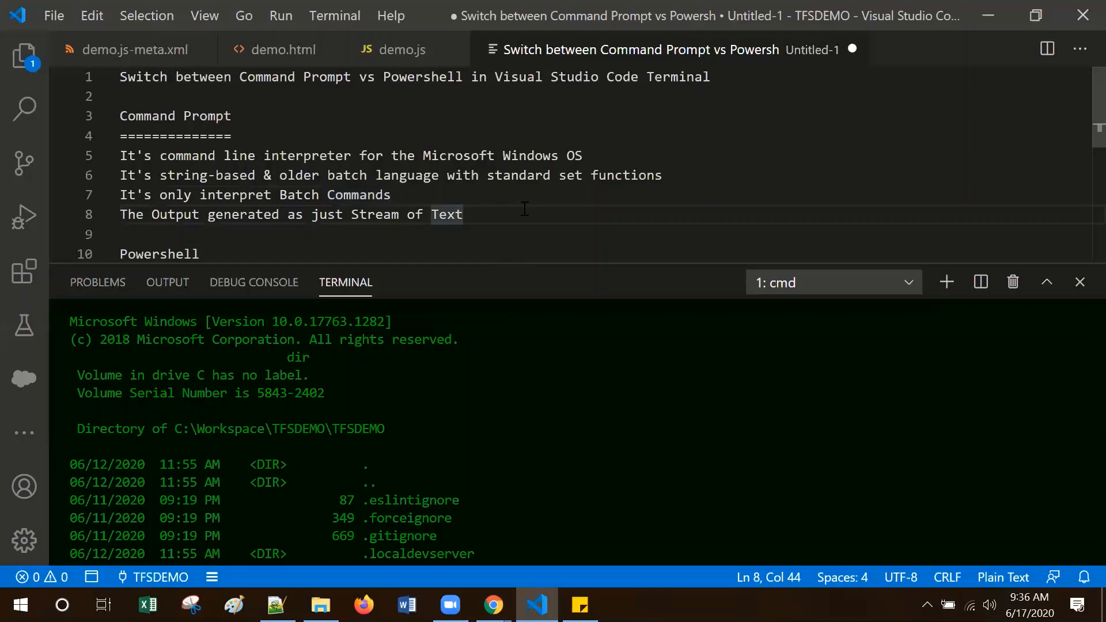
click(463, 214)
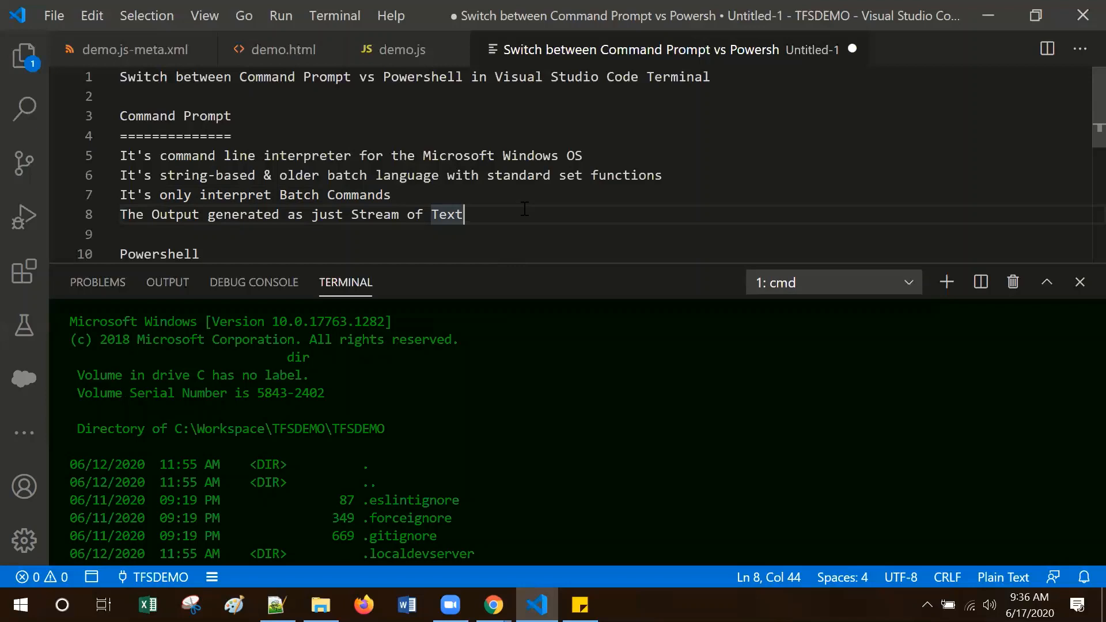
key(ctrl+shift+p)
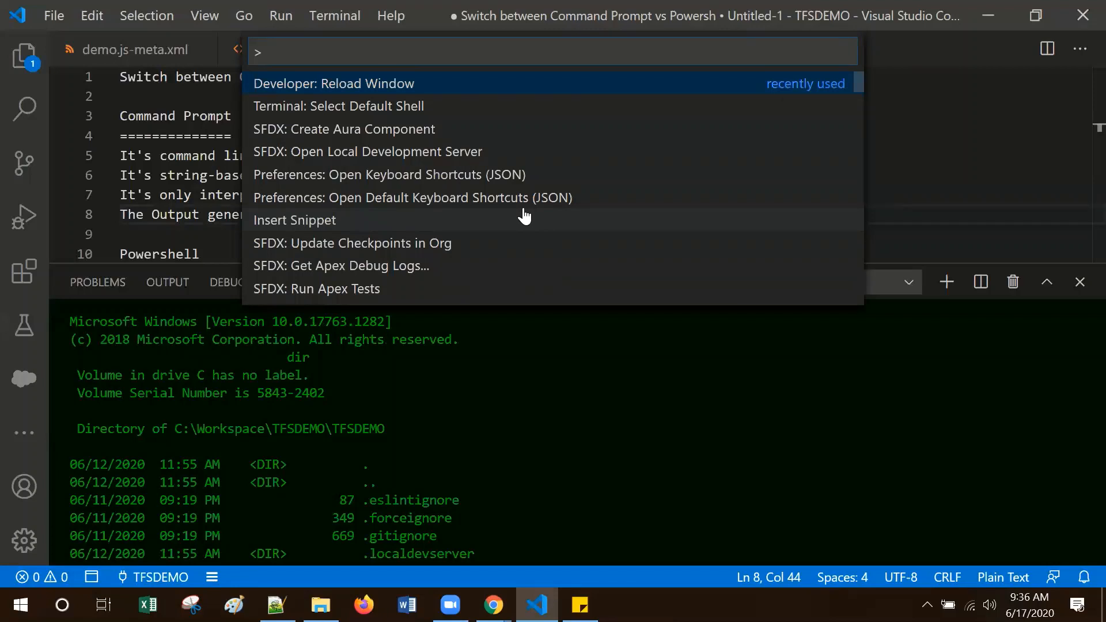
- Search the palette for 'Terminal: Select Default Shell' and show Command Prompt, PowerShell, Git Bash
text(Ter)
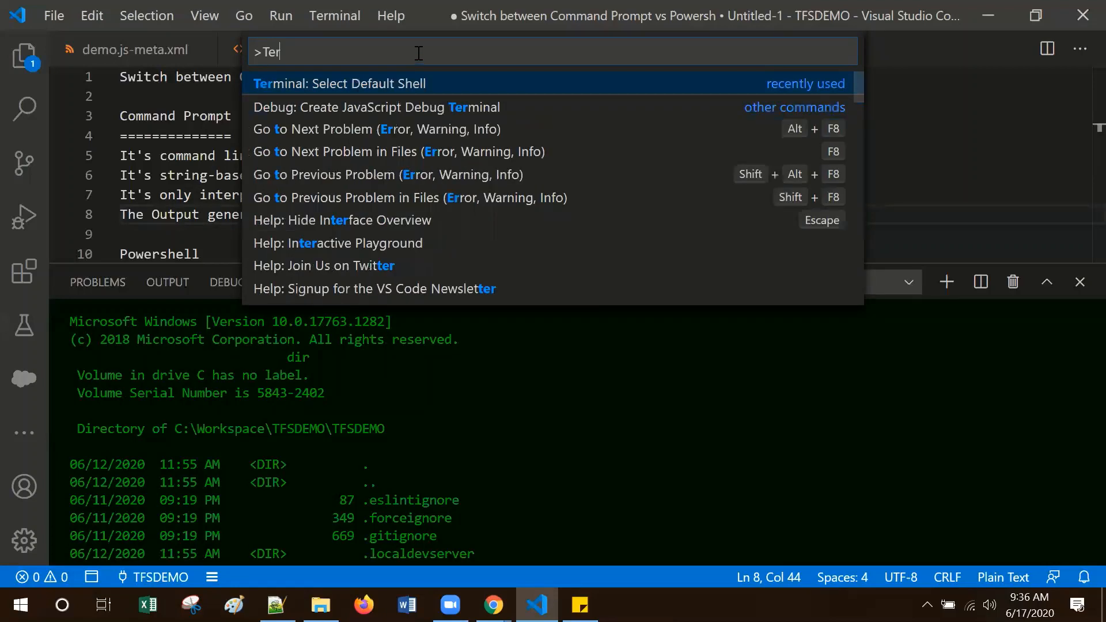
text(mina)
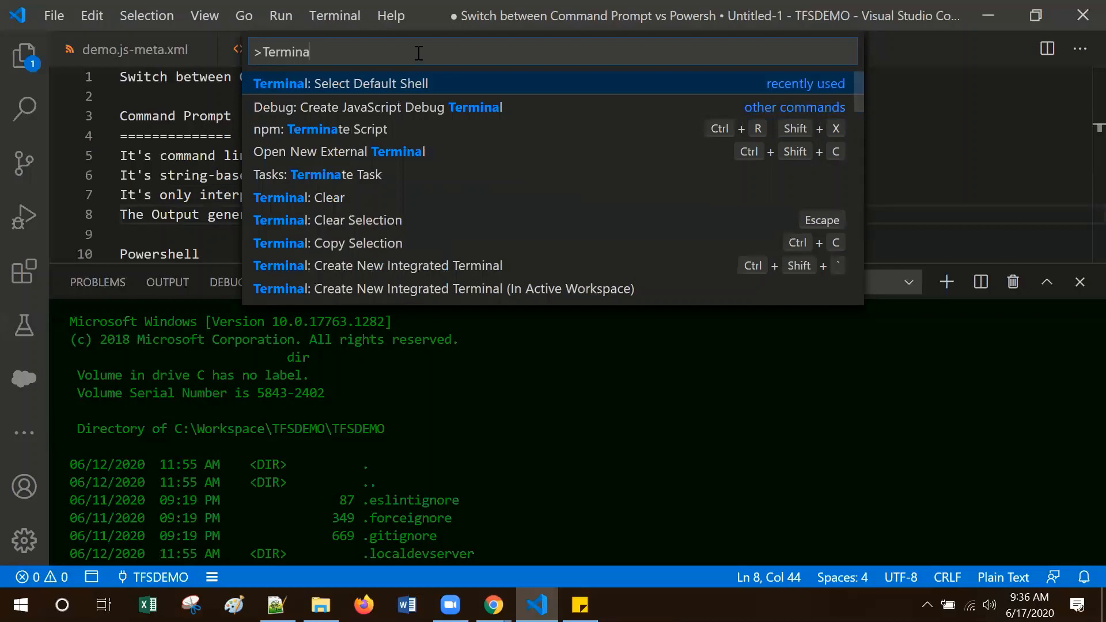
text(: Sele)
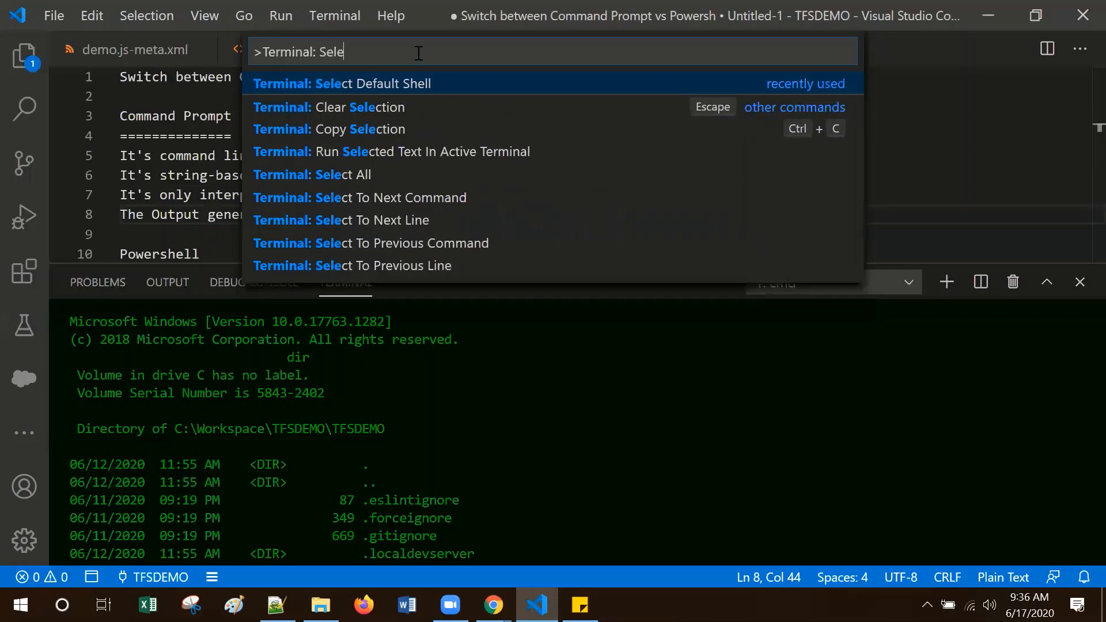
text(c)
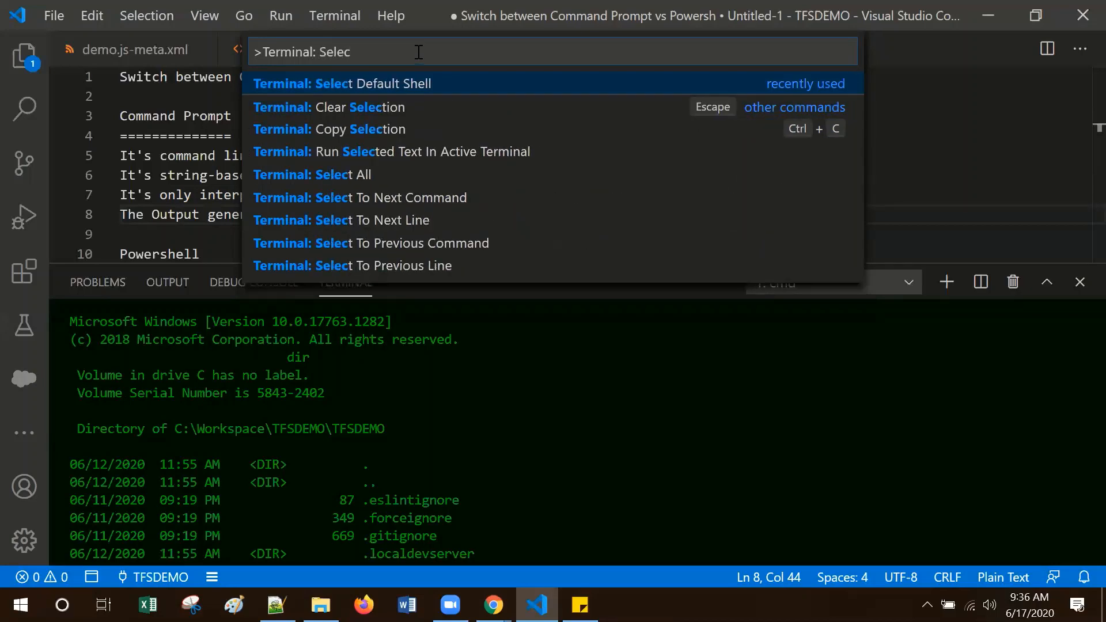
click(341, 83)
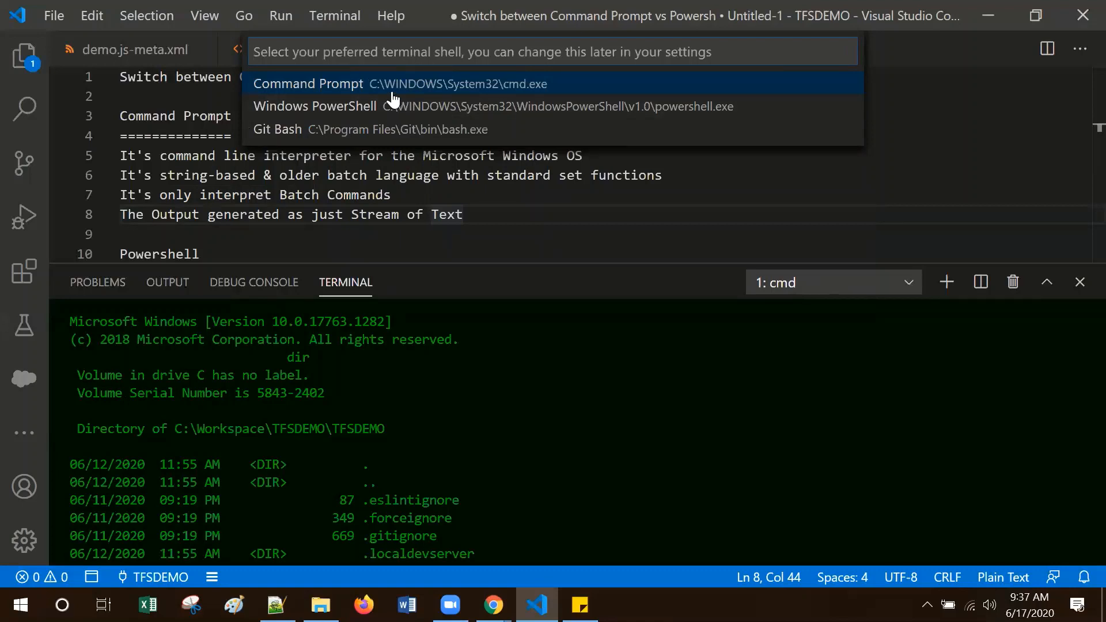
mouse_move(392, 106)
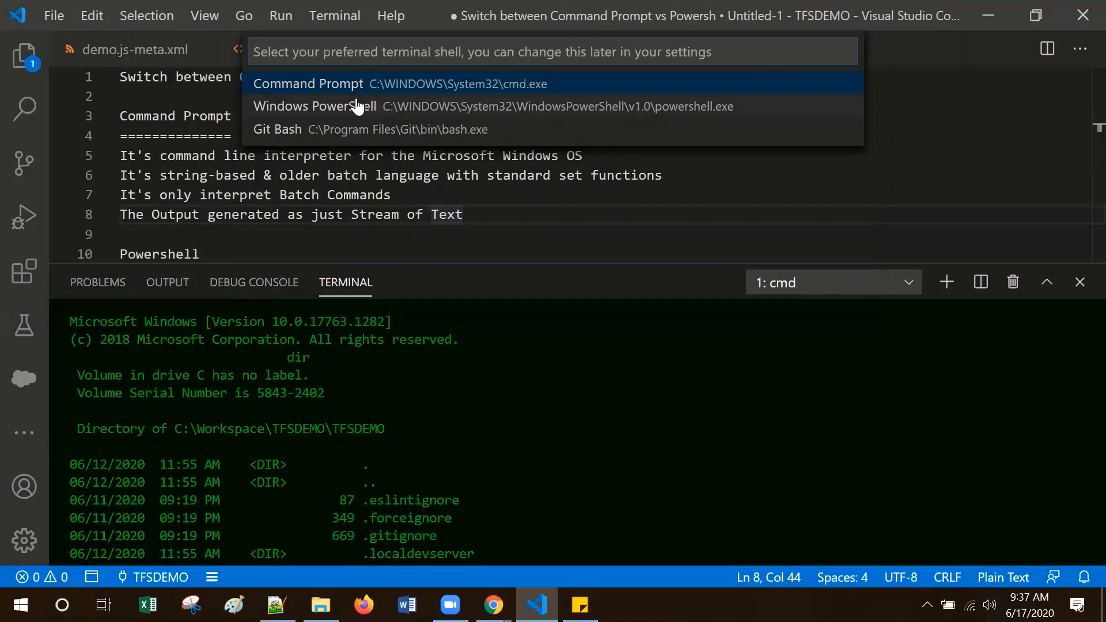
mouse_move(364, 111)
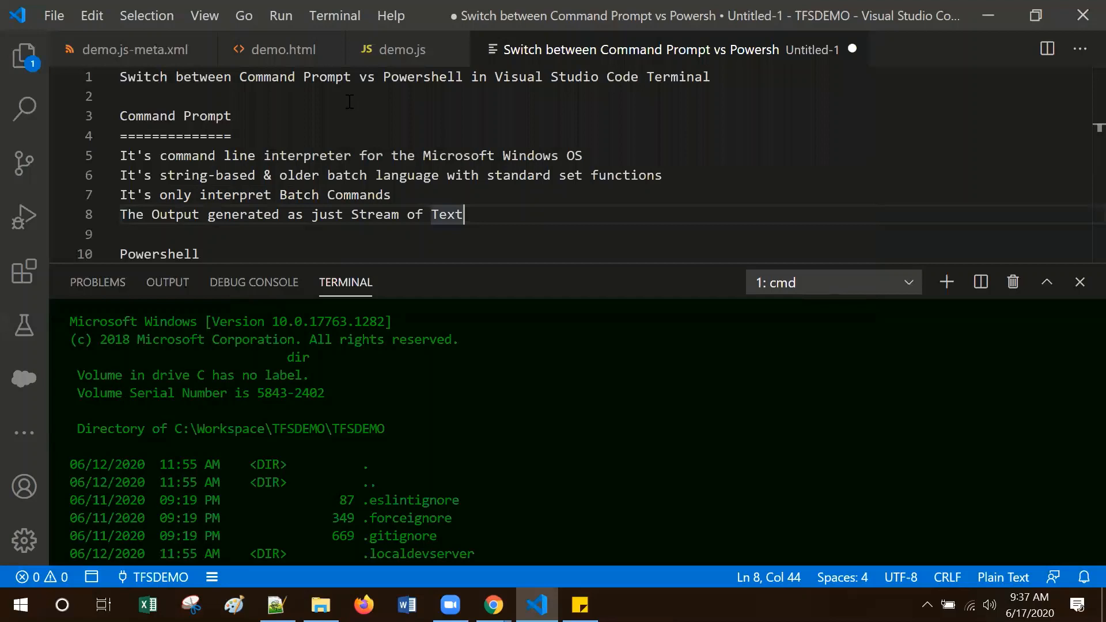
mouse_move(584, 185)
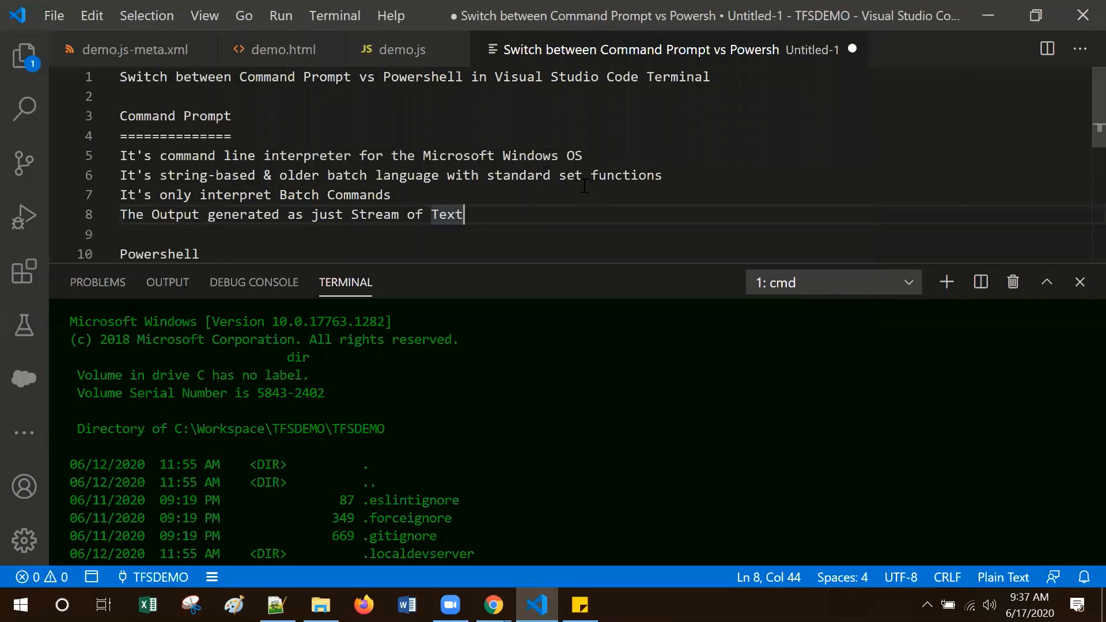
mouse_move(570, 207)
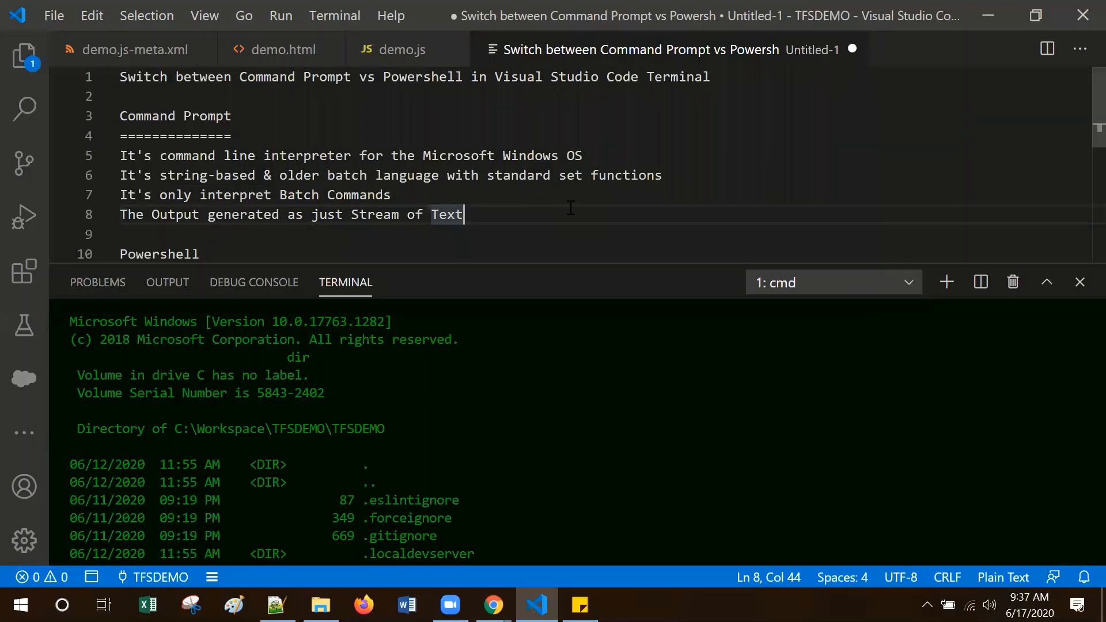
- Bring back the Command Palette with Select Default Shell listed as most recent
key(ctrl+shift+p)
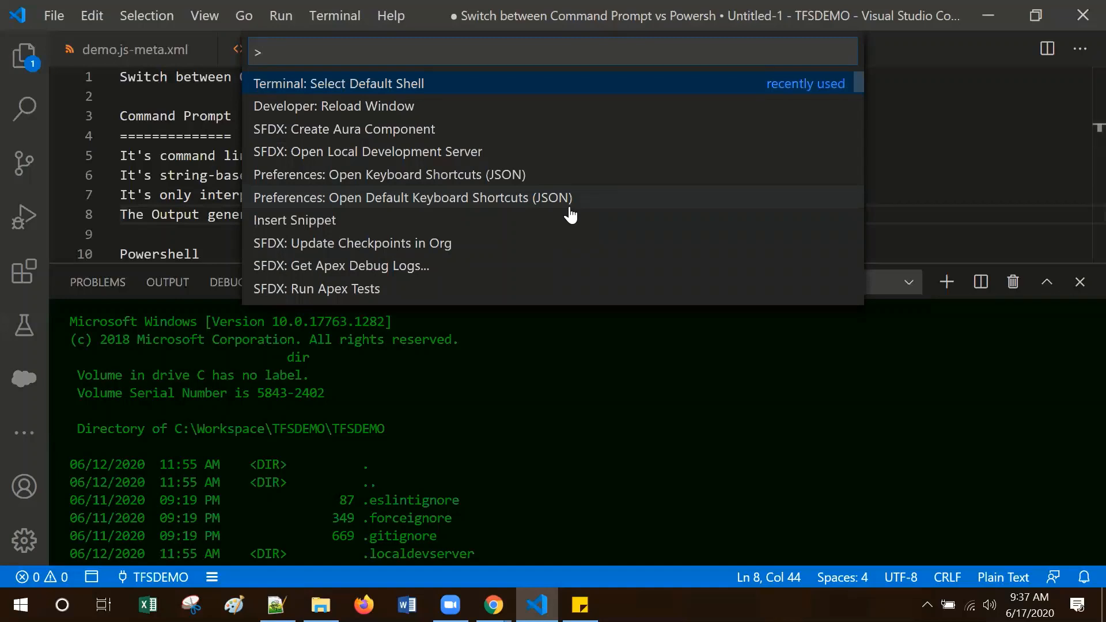
mouse_move(325, 113)
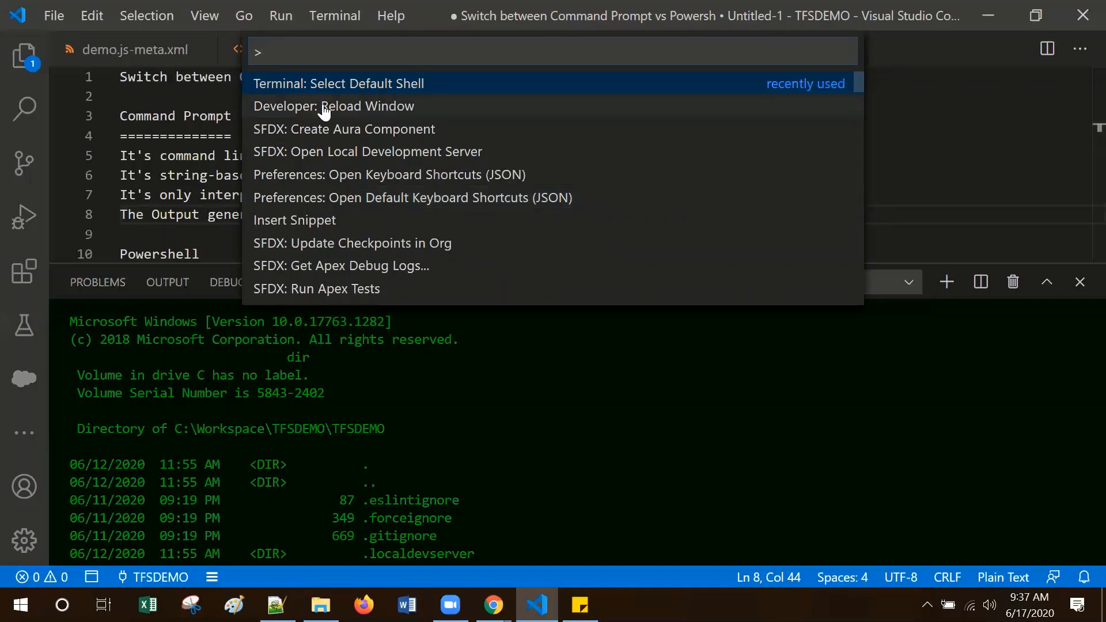